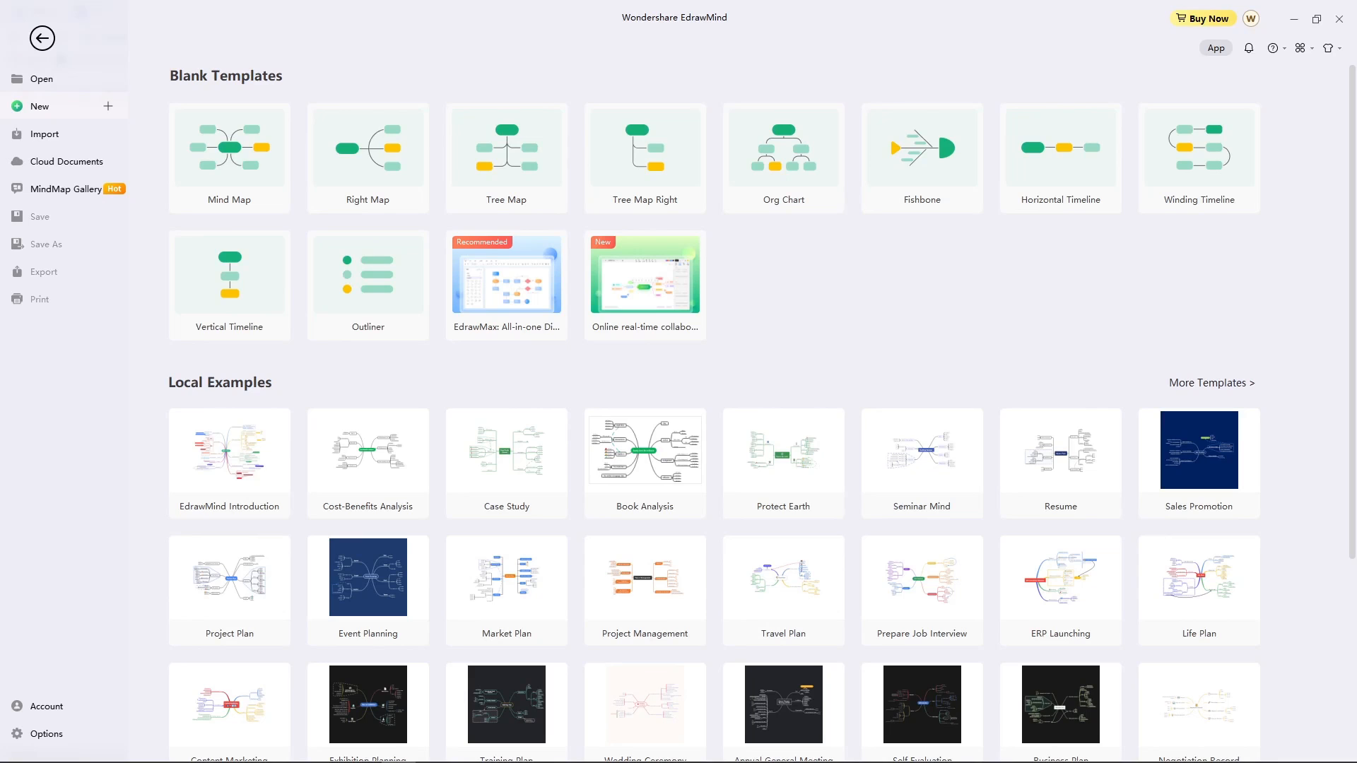
{"action": "mouse_move", "coordinate": [798, 285]}
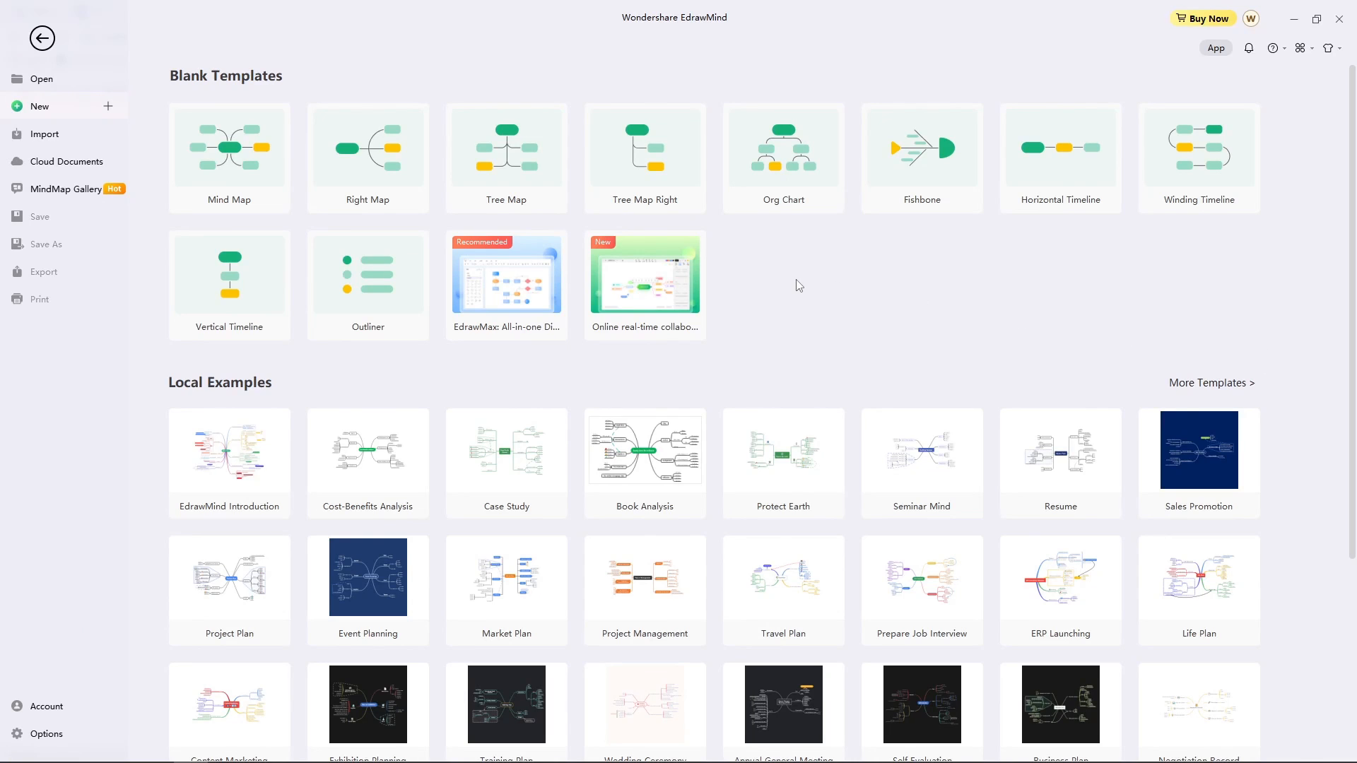
Open the Travel Plan example and add a main topic named New Title with one subtopic
{"action": "scroll", "scroll_direction": "down", "scroll_amount": 3}
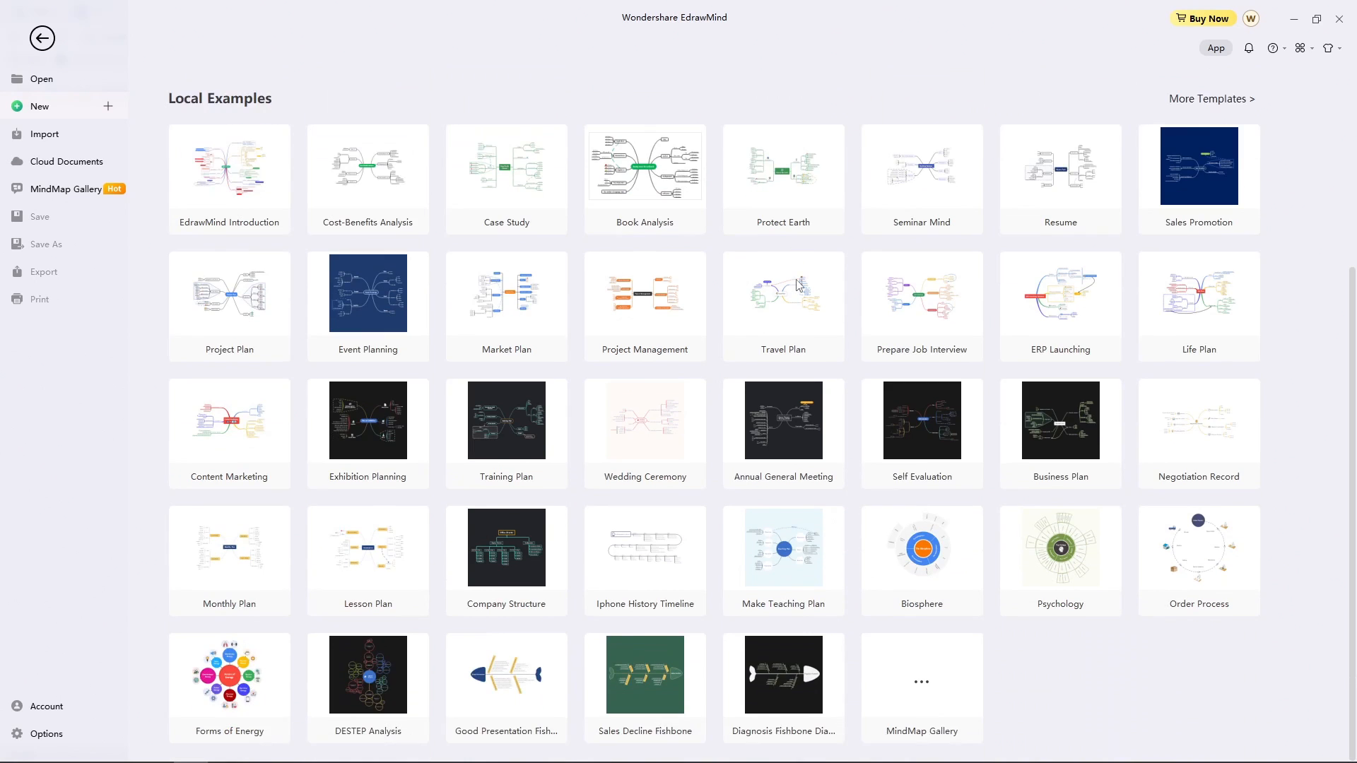
{"action": "mouse_move", "coordinate": [811, 340]}
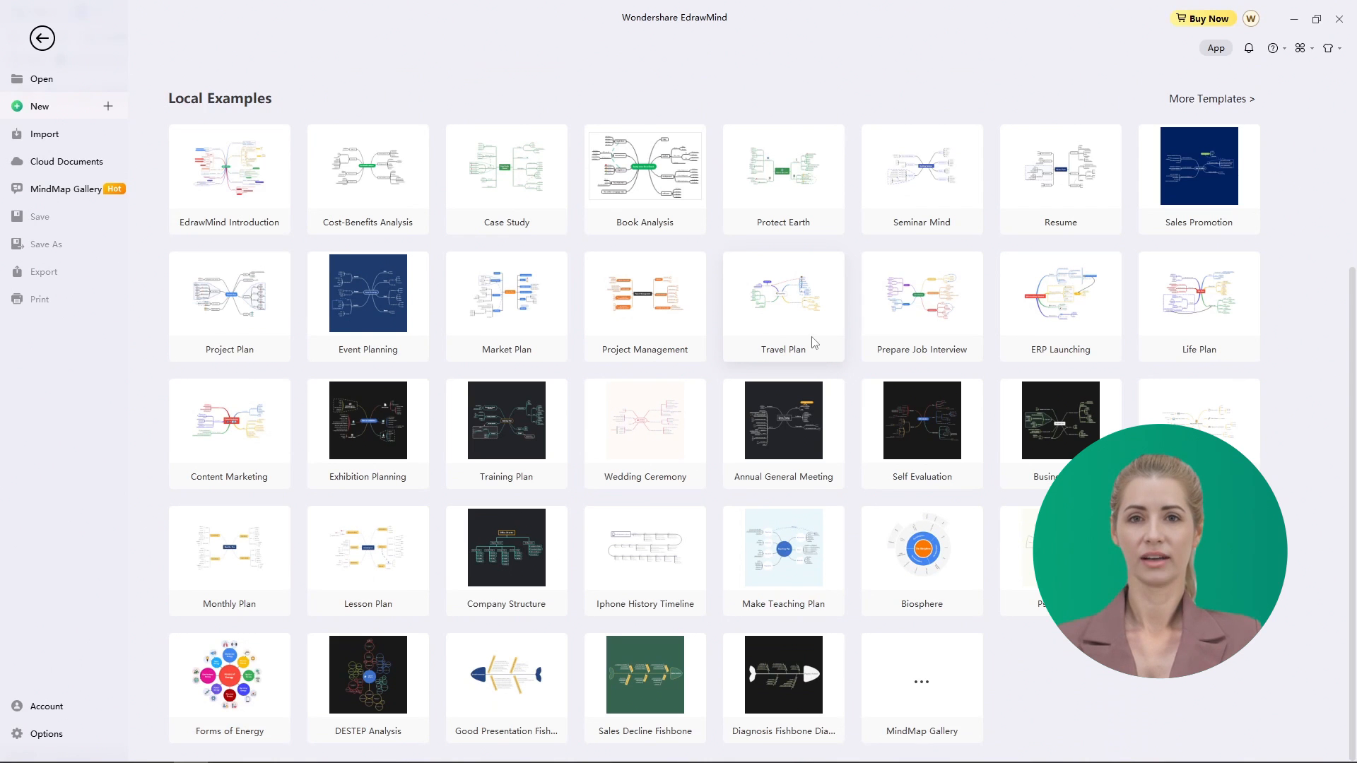
{"action": "double_click", "coordinate": [782, 293]}
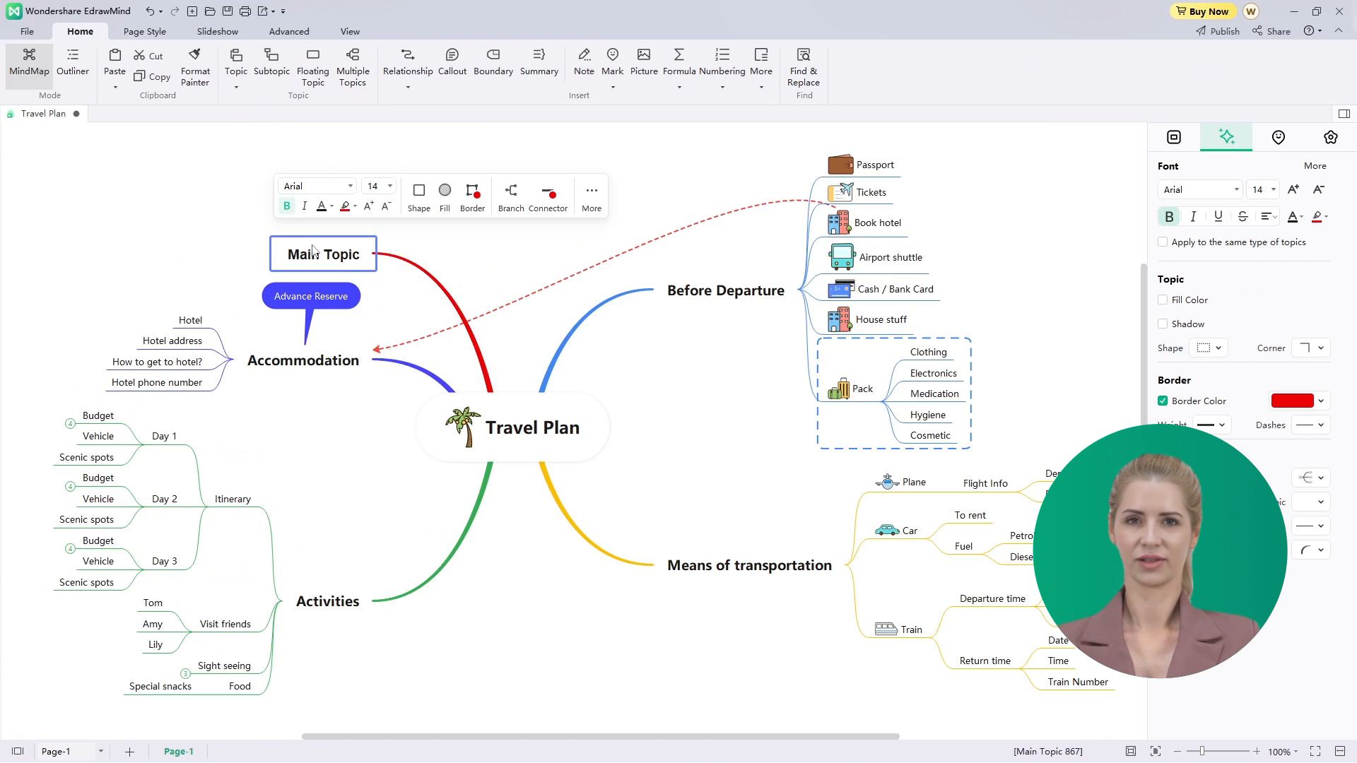
{"action": "type", "text": "New Title"}
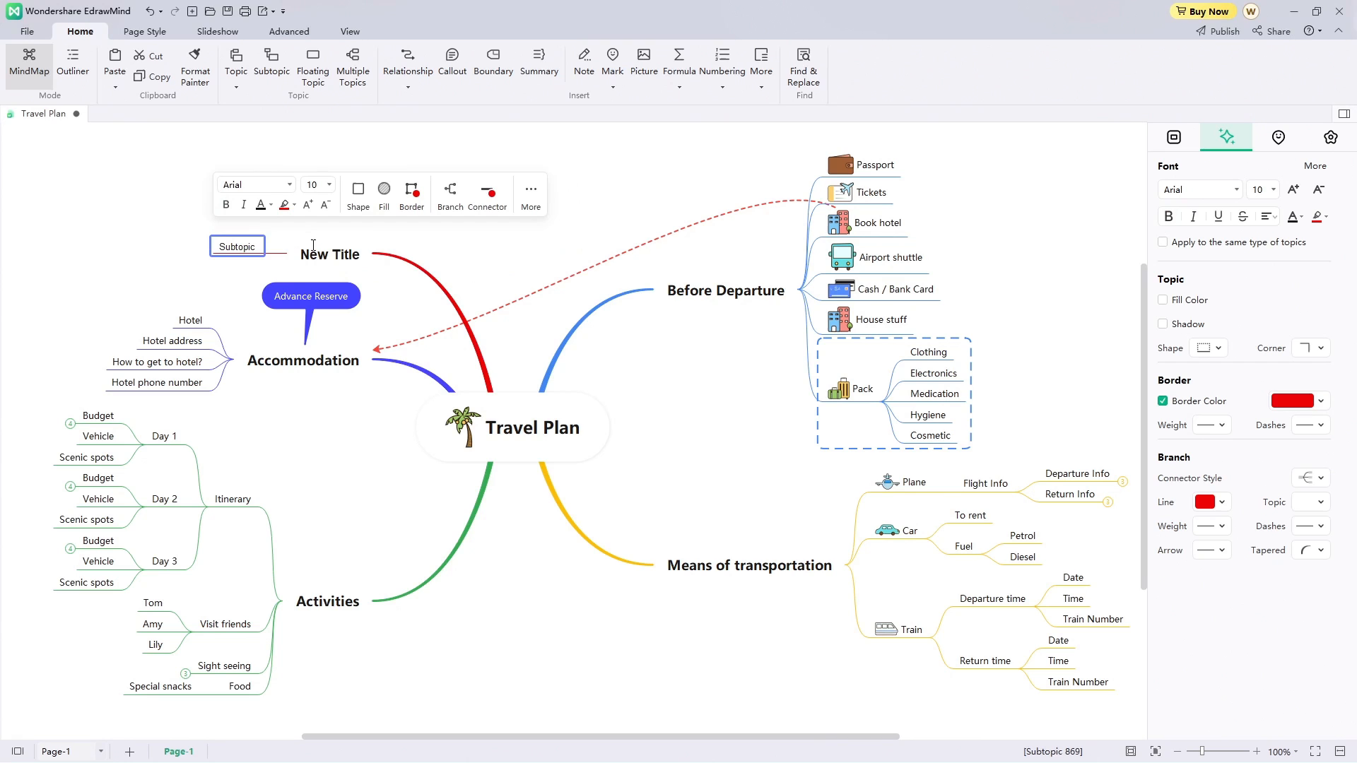
Add another subtopic under New Title and set one subtopic's font size to 20
{"action": "left_click", "coordinate": [272, 67]}
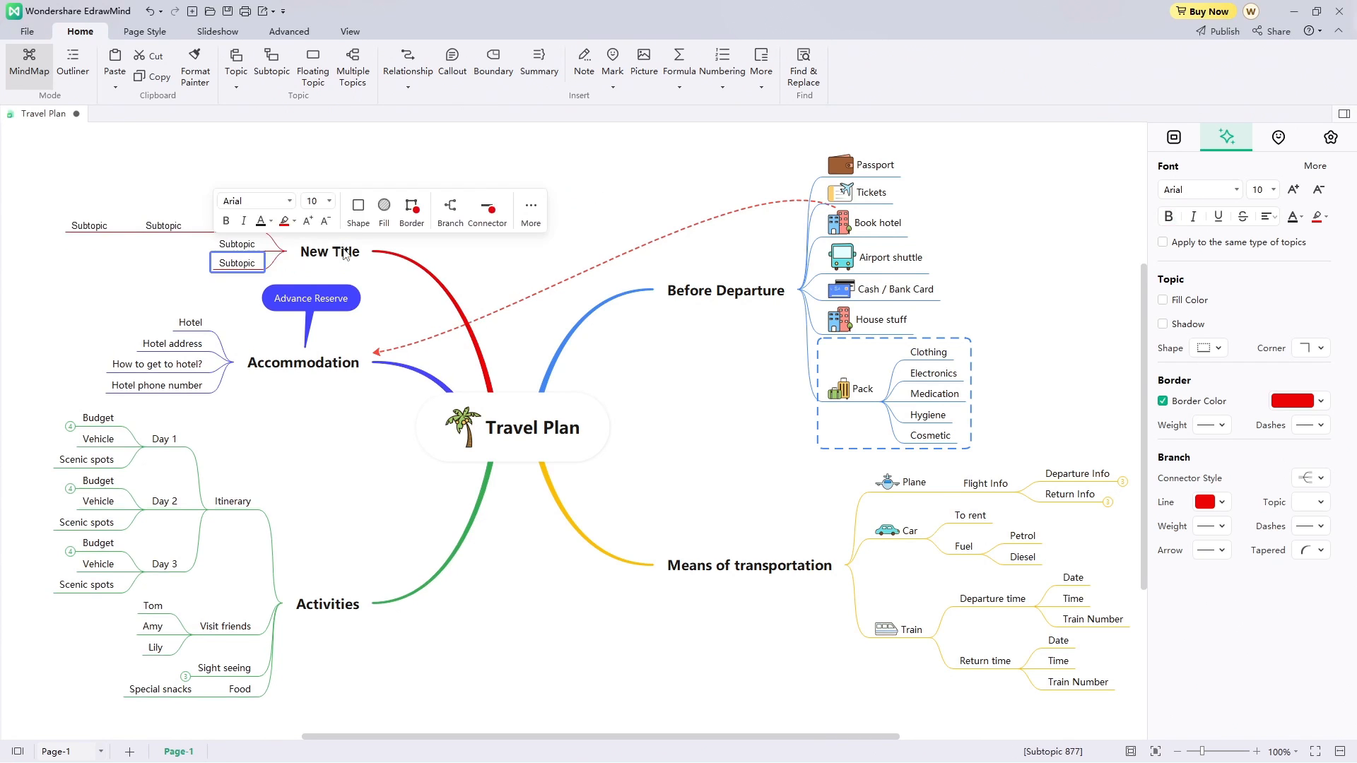
{"action": "left_click", "coordinate": [1272, 189]}
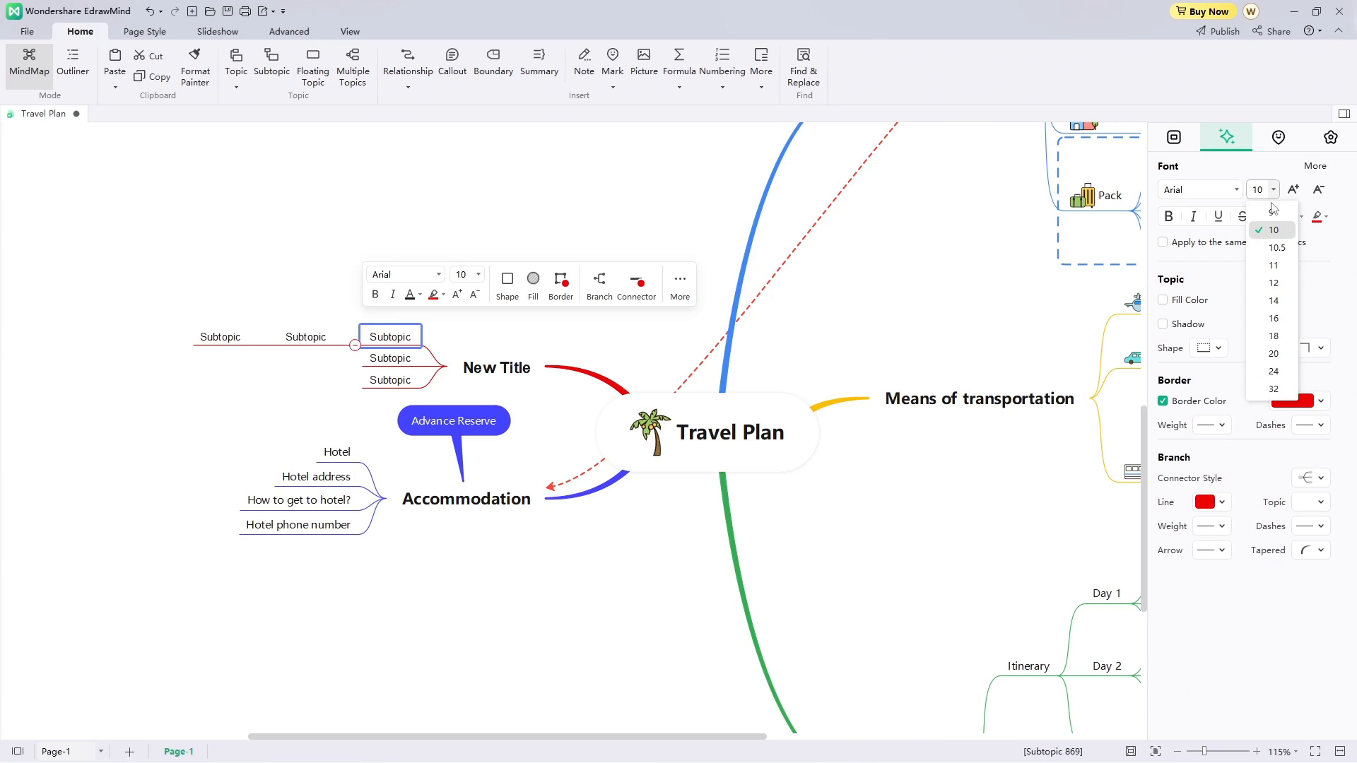
{"action": "left_click", "coordinate": [1274, 353]}
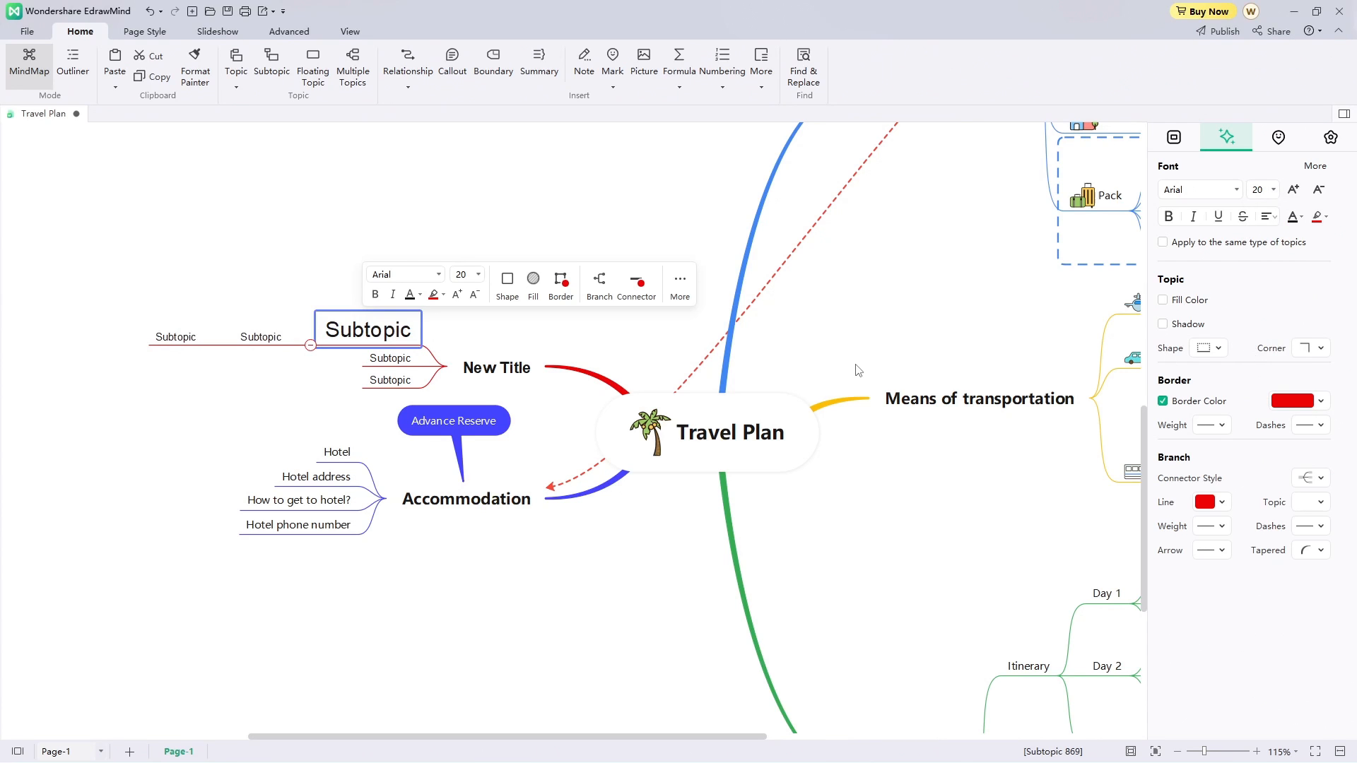
{"action": "mouse_move", "coordinate": [1244, 305]}
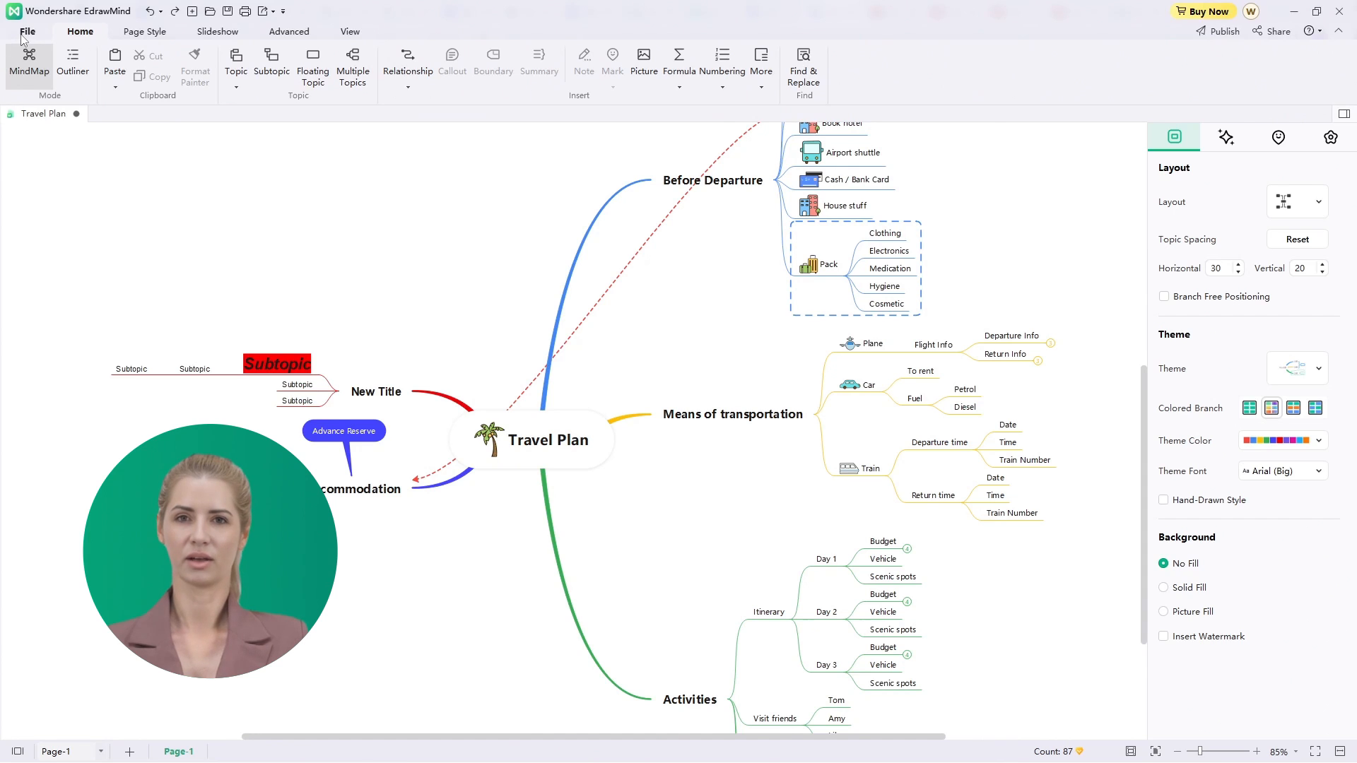
Export the Travel Plan map as a PowerPoint (PPT) file via File > Export
{"action": "left_click", "coordinate": [28, 31]}
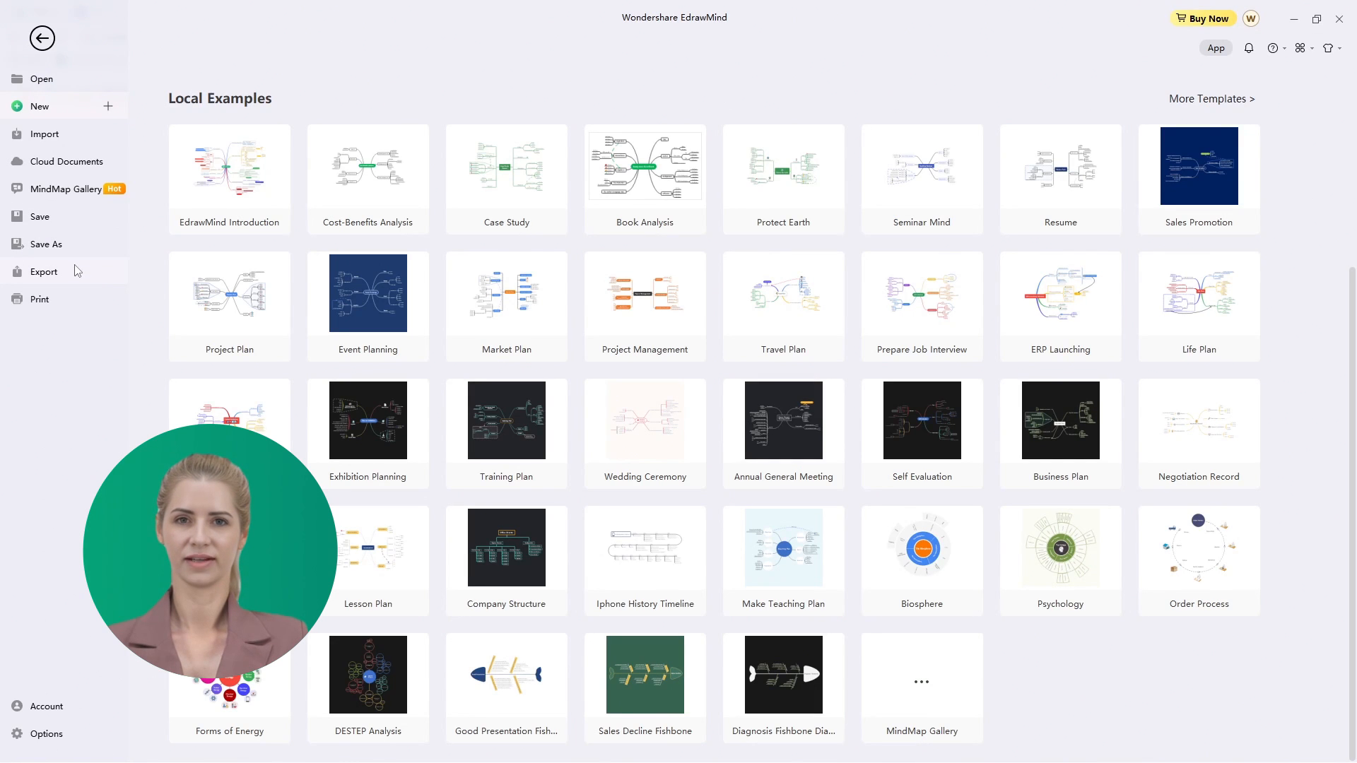
{"action": "left_click", "coordinate": [44, 271]}
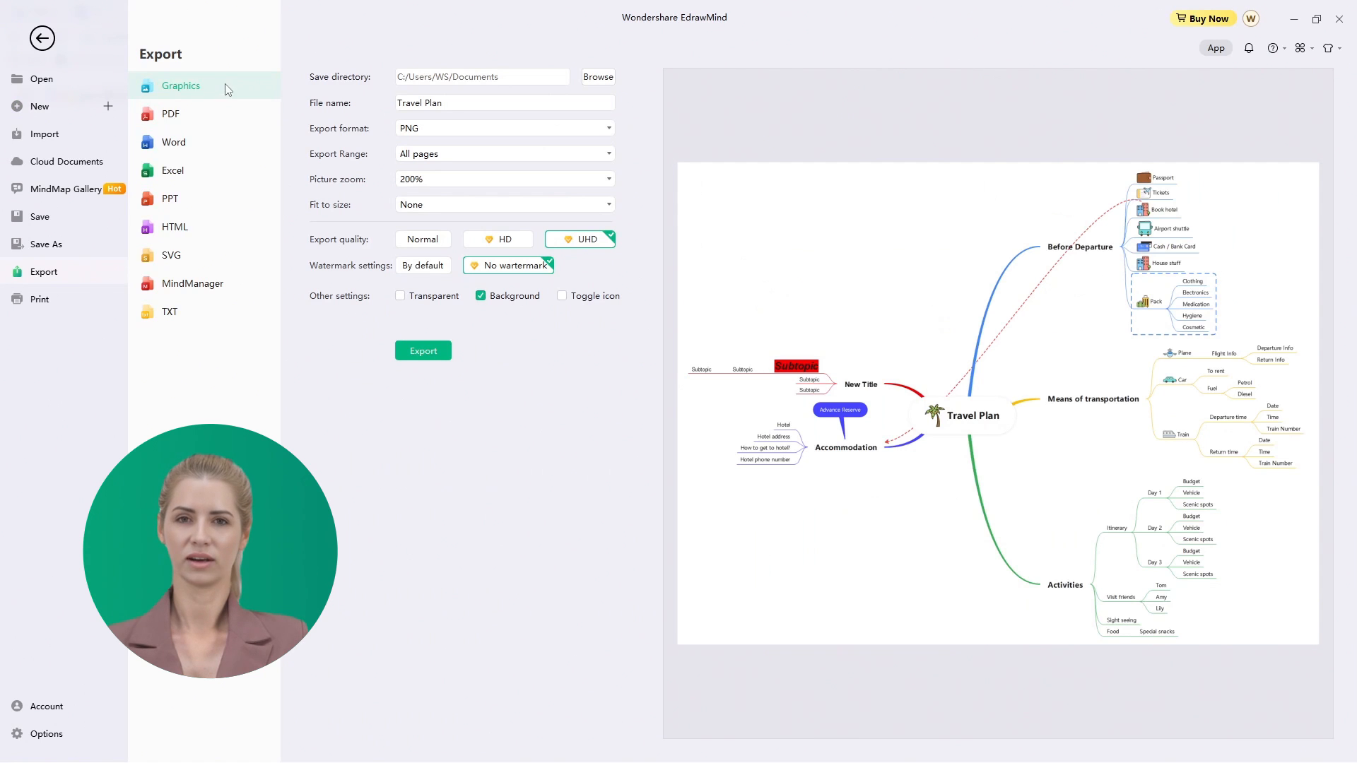
{"action": "left_click", "coordinate": [169, 199]}
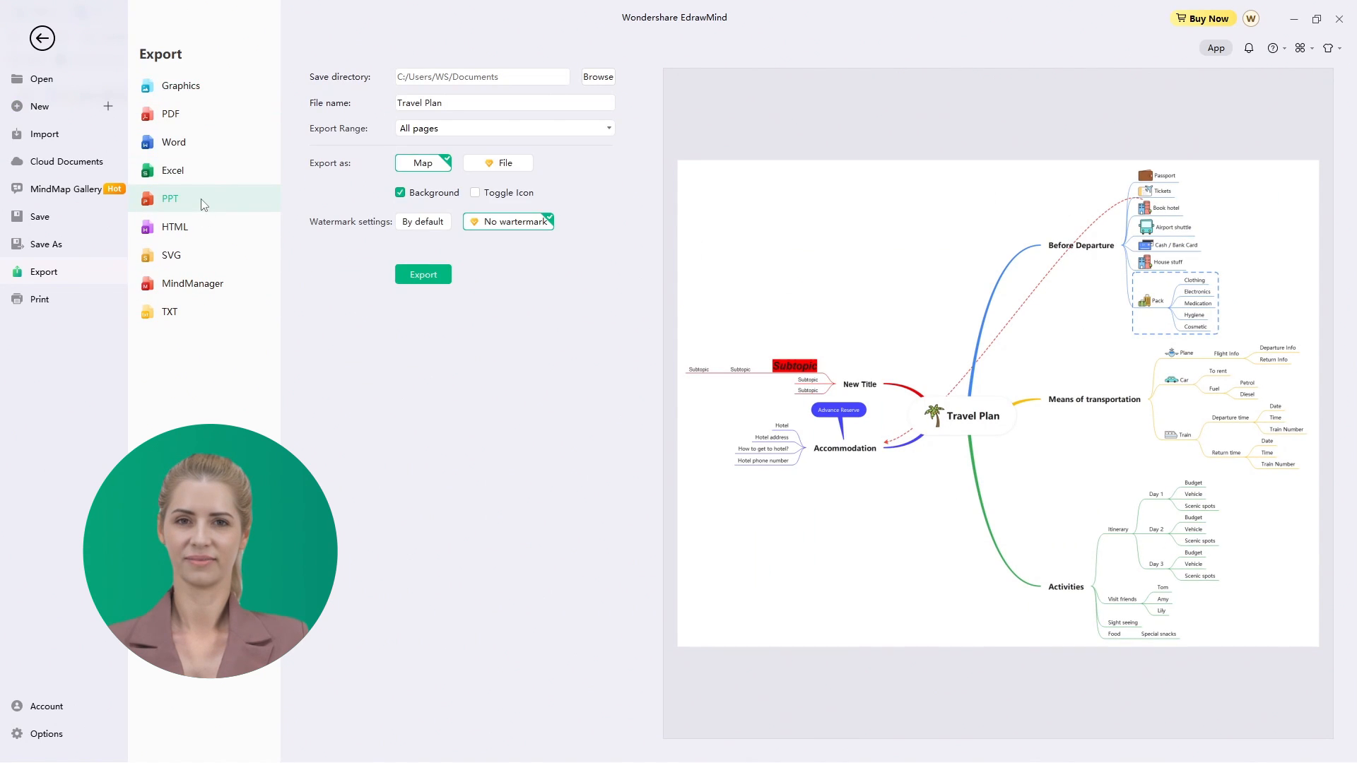
{"action": "mouse_move", "coordinate": [615, 162]}
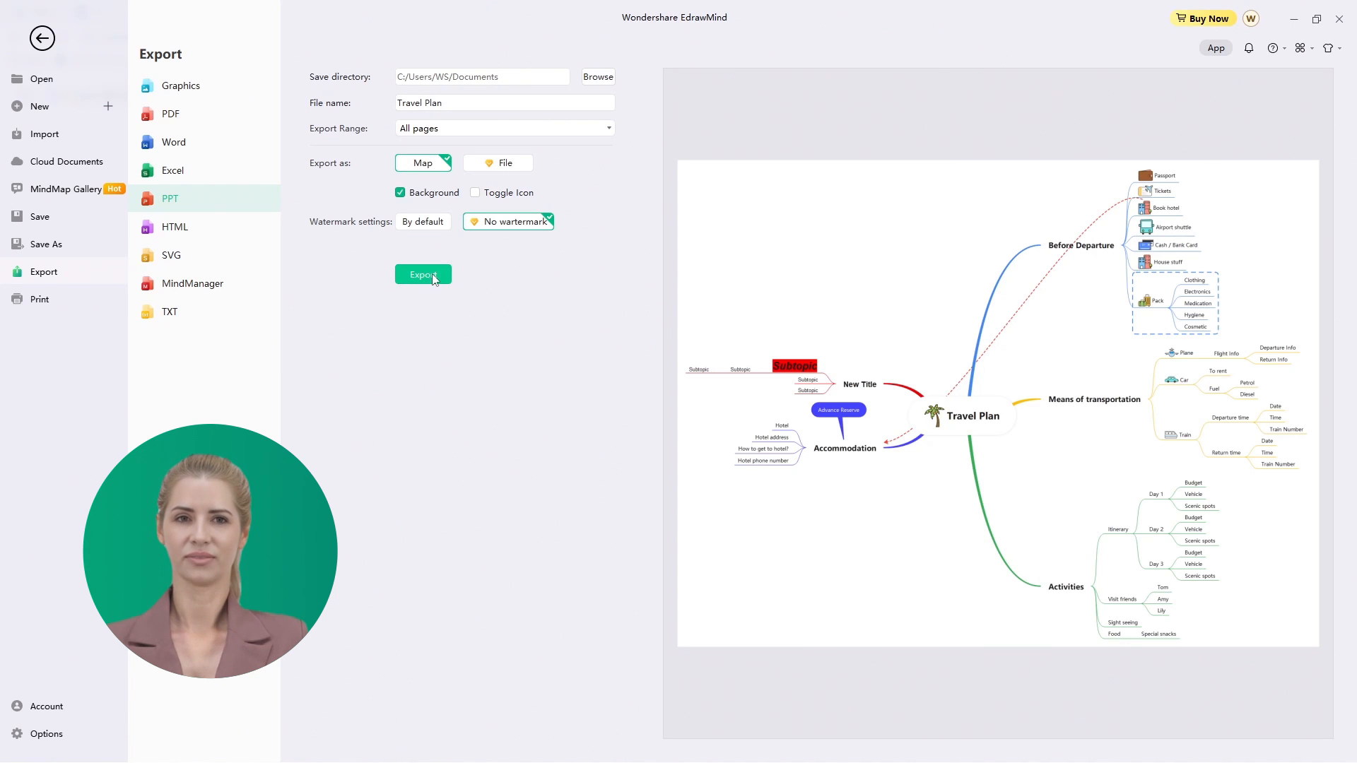
{"action": "left_click", "coordinate": [39, 106]}
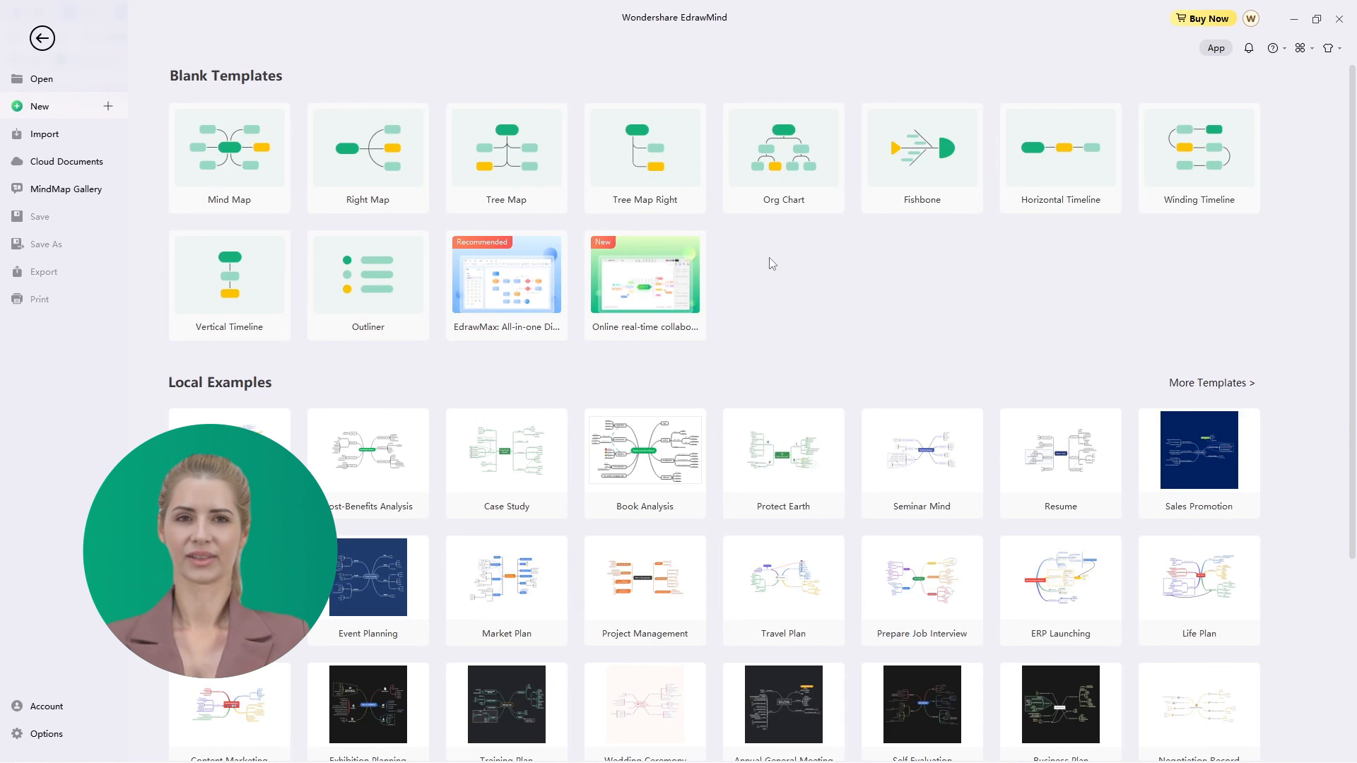
{"action": "scroll", "scroll_direction": "down", "scroll_amount": 3}
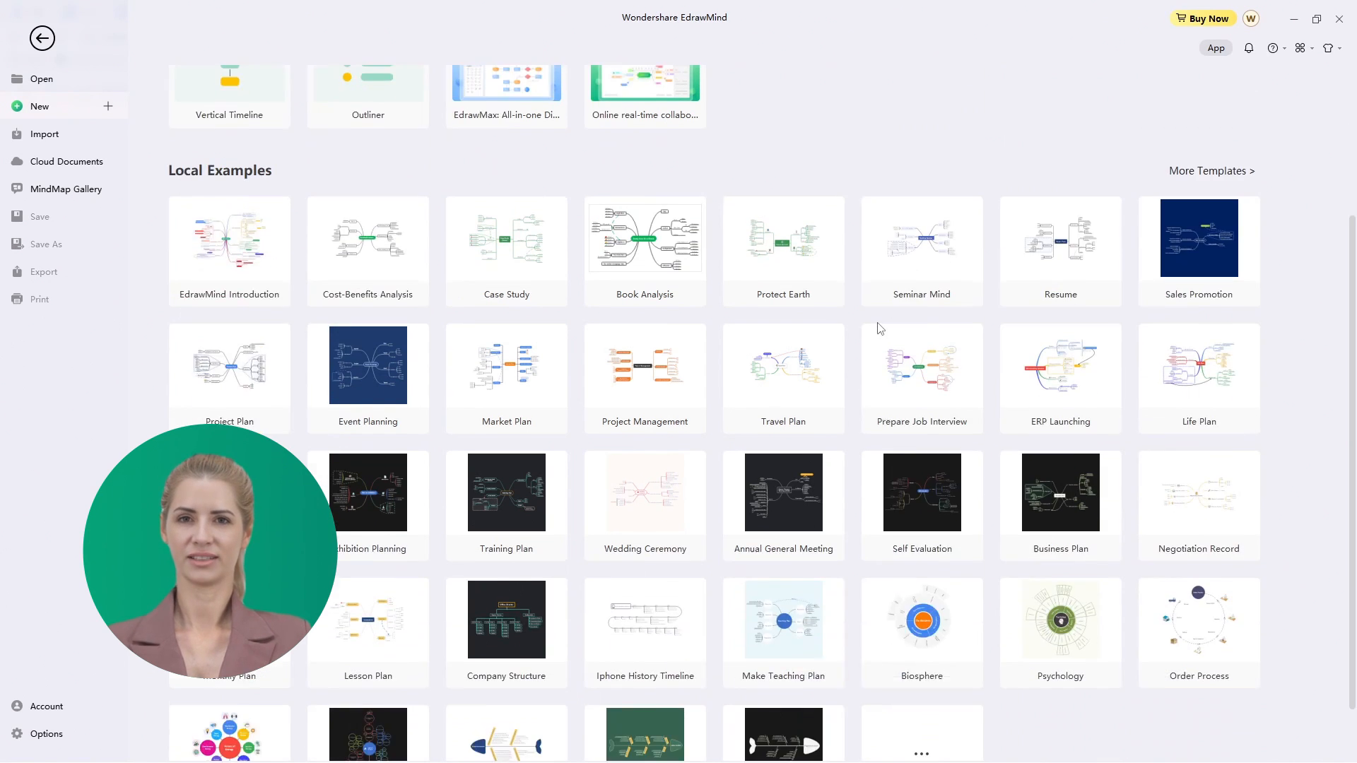
{"action": "scroll", "scroll_direction": "down", "scroll_amount": 3}
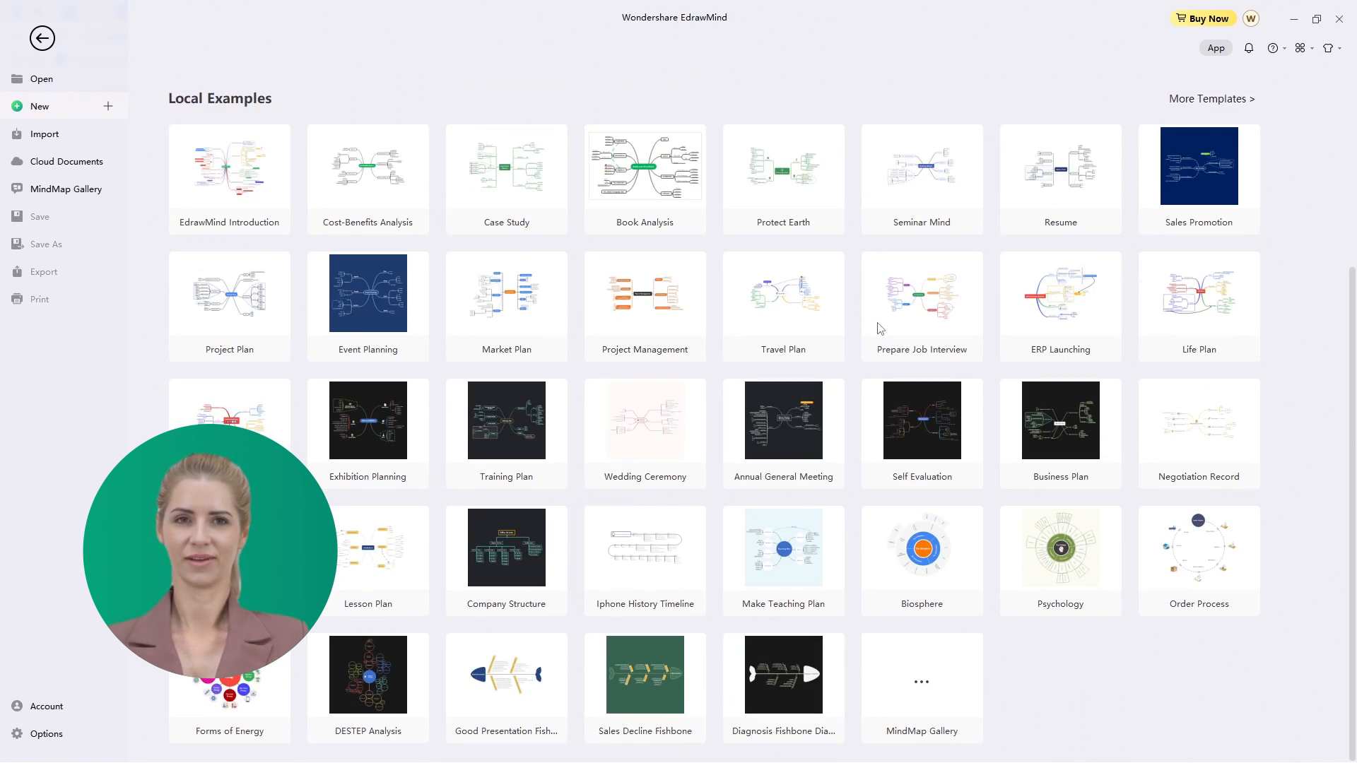
Browse the MindMap Gallery of community-shared templates, scrolling through the list
{"action": "left_click", "coordinate": [64, 188]}
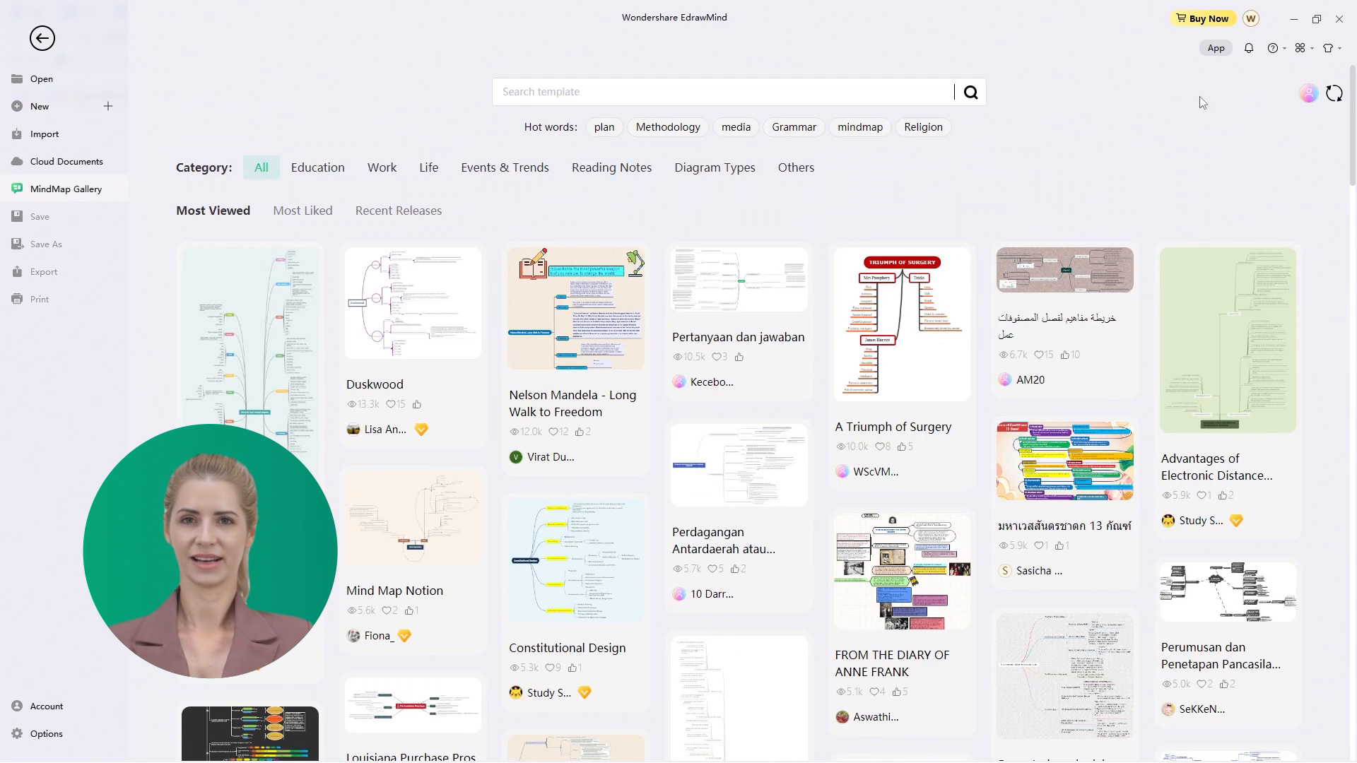
{"action": "scroll", "scroll_direction": "down", "scroll_amount": 3}
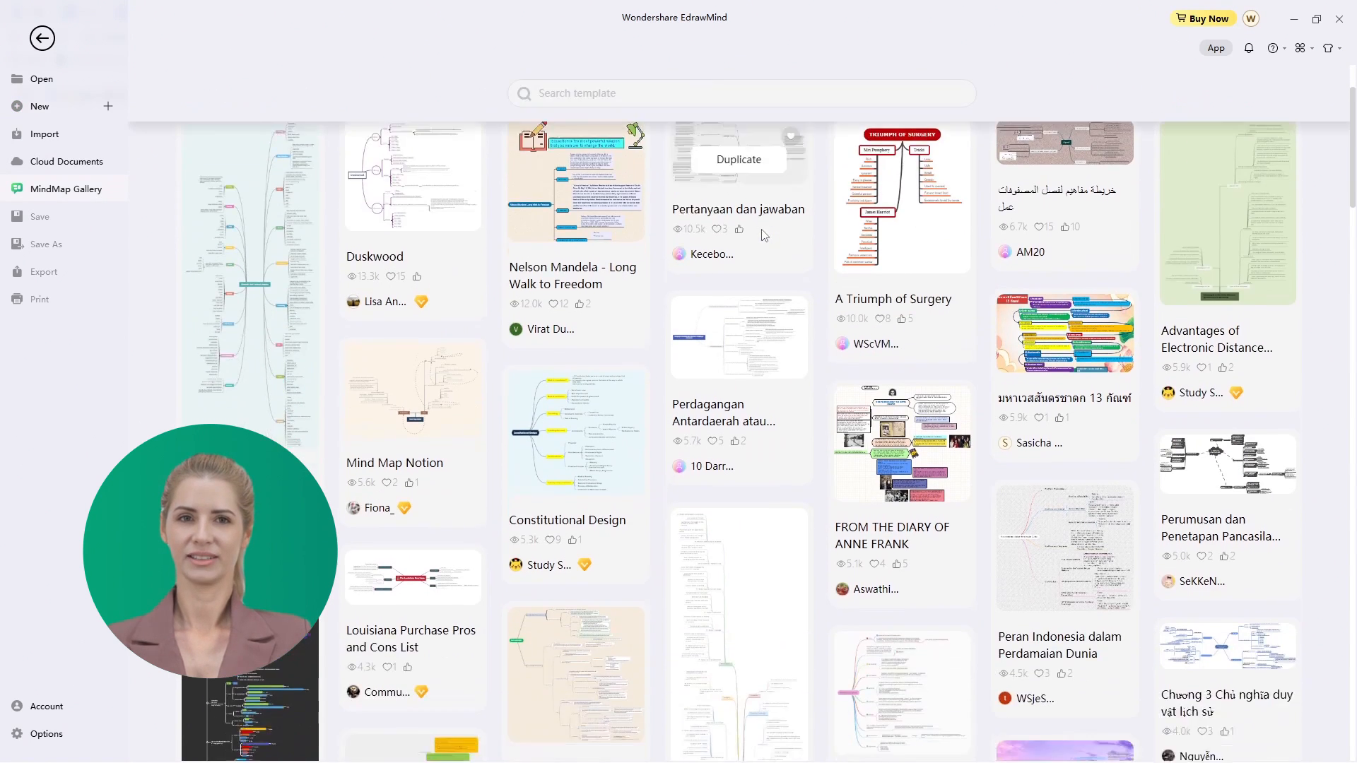
{"action": "scroll", "scroll_direction": "down", "scroll_amount": 3}
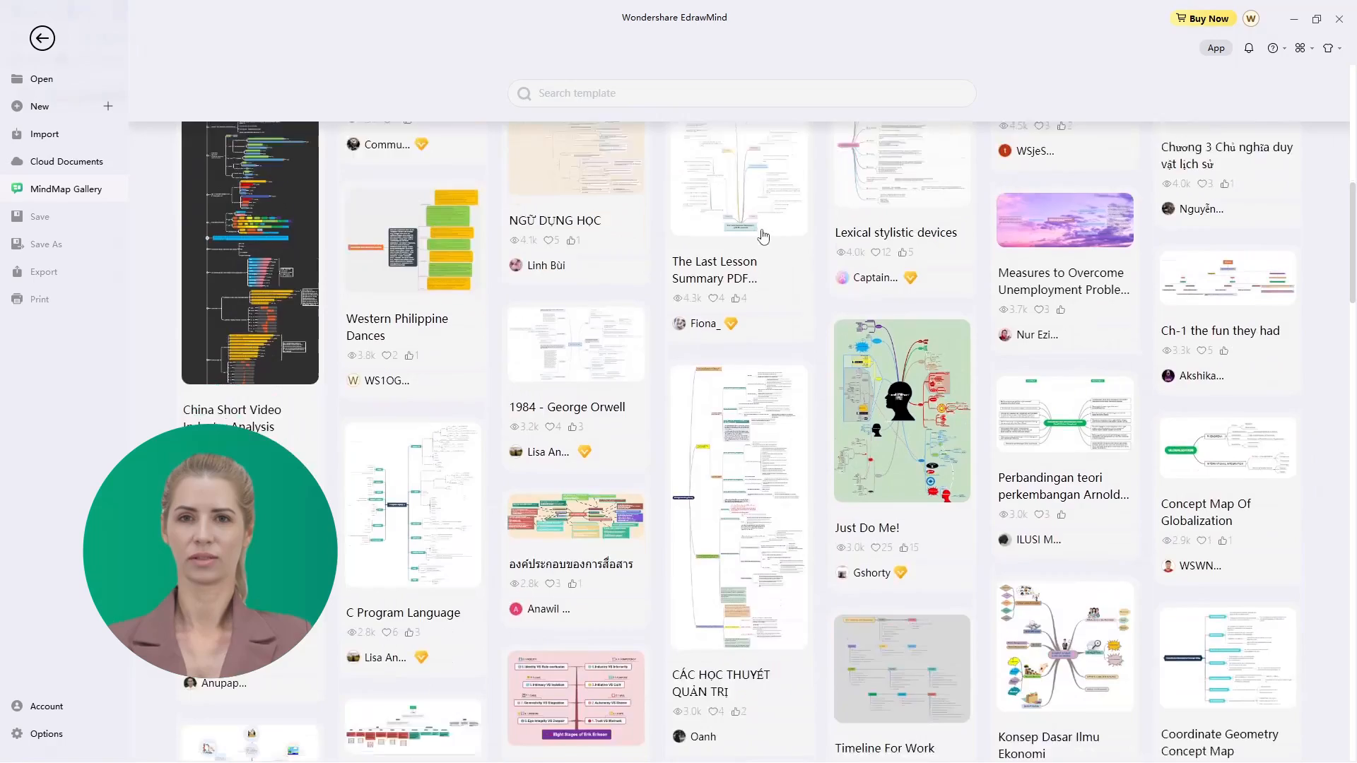
{"action": "scroll", "scroll_direction": "down", "scroll_amount": 3}
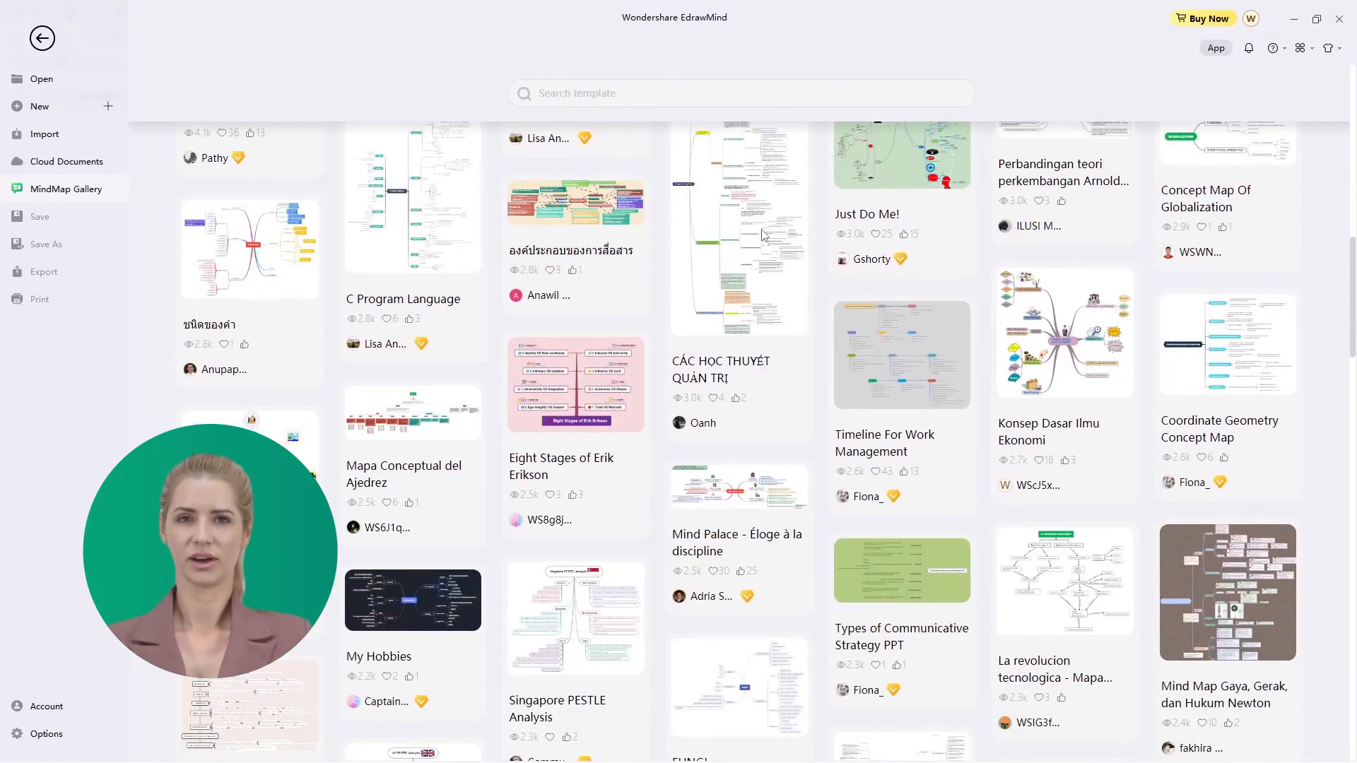
{"action": "scroll", "scroll_direction": "down", "scroll_amount": 3}
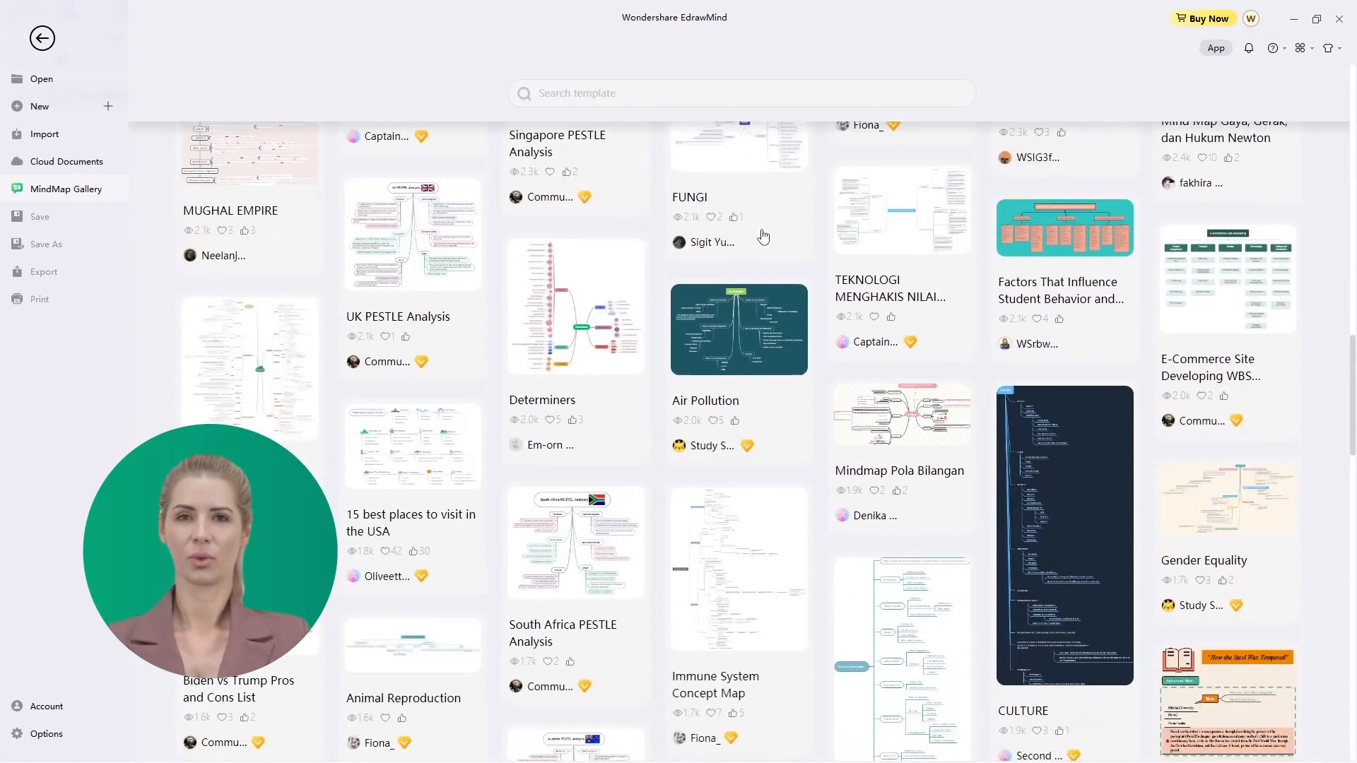
{"action": "scroll", "scroll_direction": "down", "scroll_amount": 3}
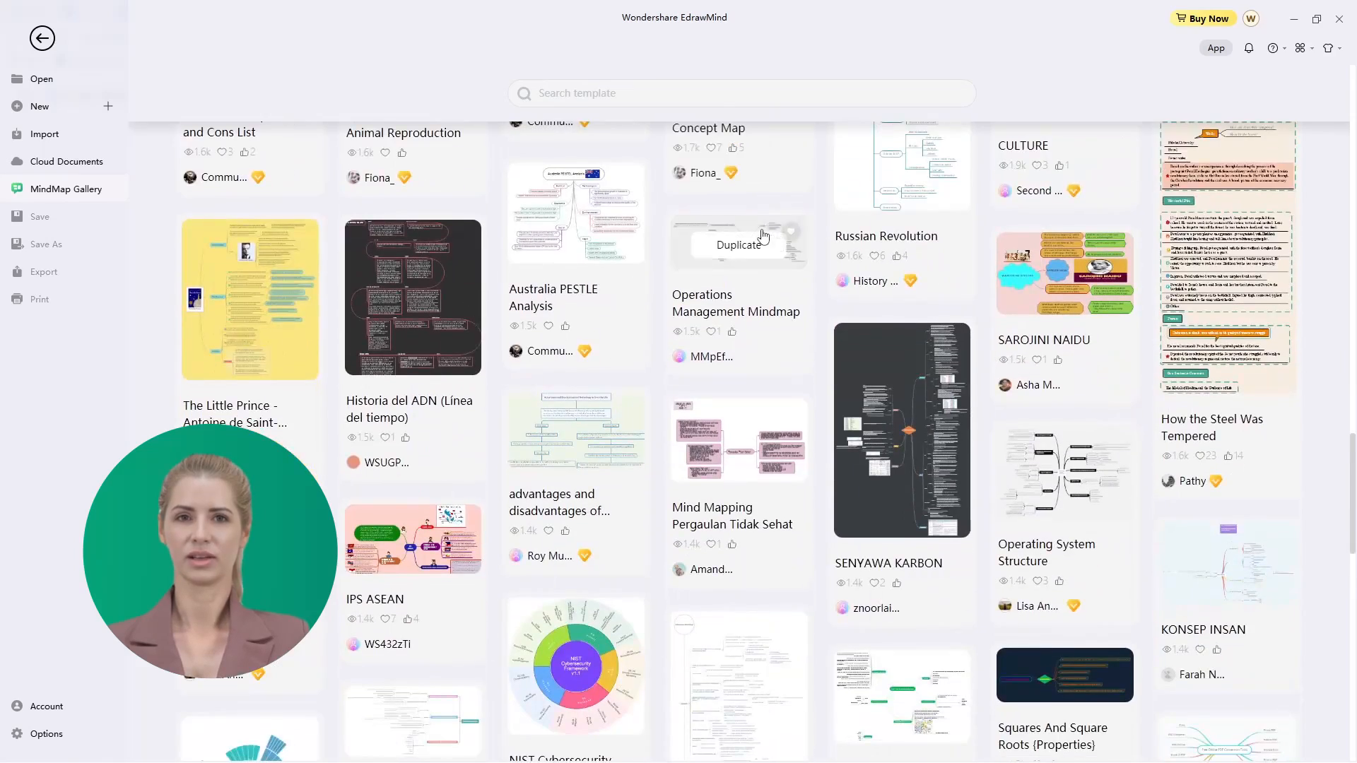
{"action": "scroll", "scroll_direction": "down", "scroll_amount": 3}
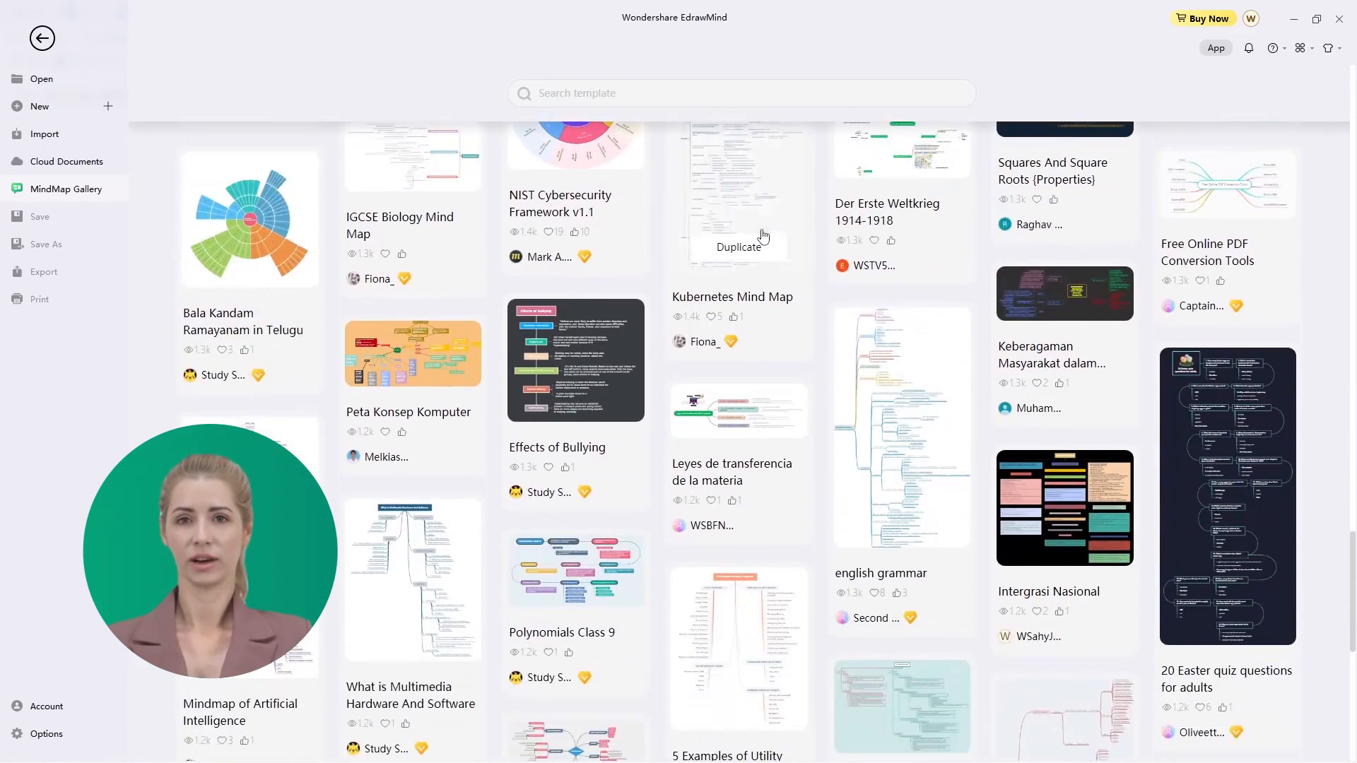
{"action": "scroll", "scroll_direction": "down", "scroll_amount": 3}
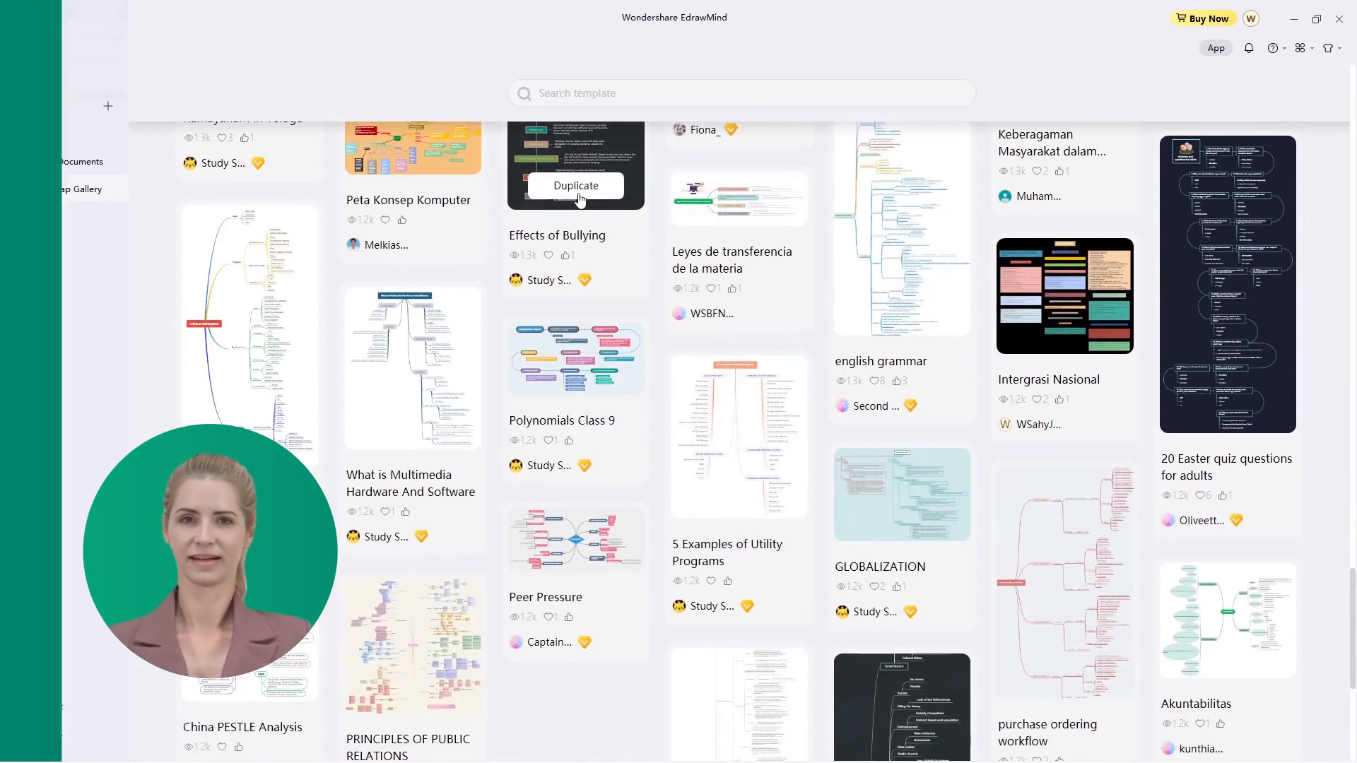